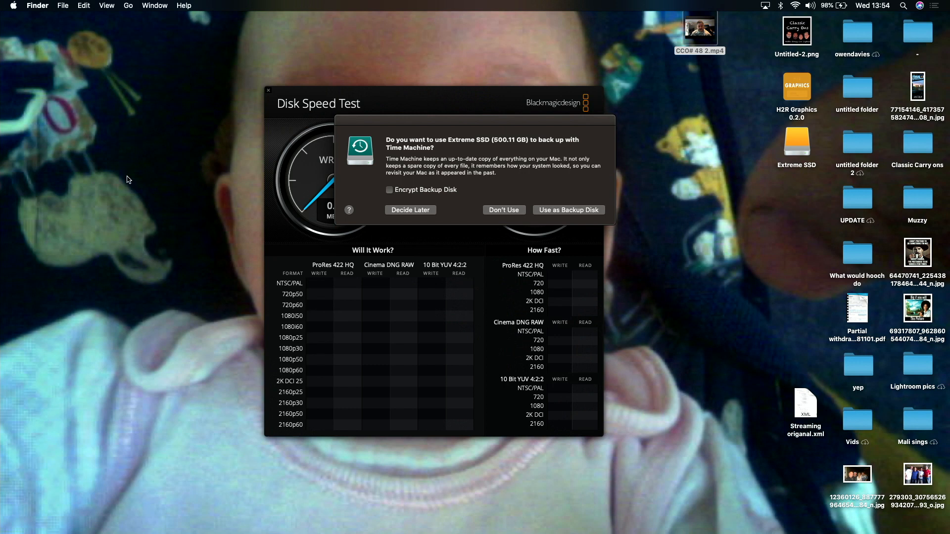
pyautogui.moveTo(487, 208)
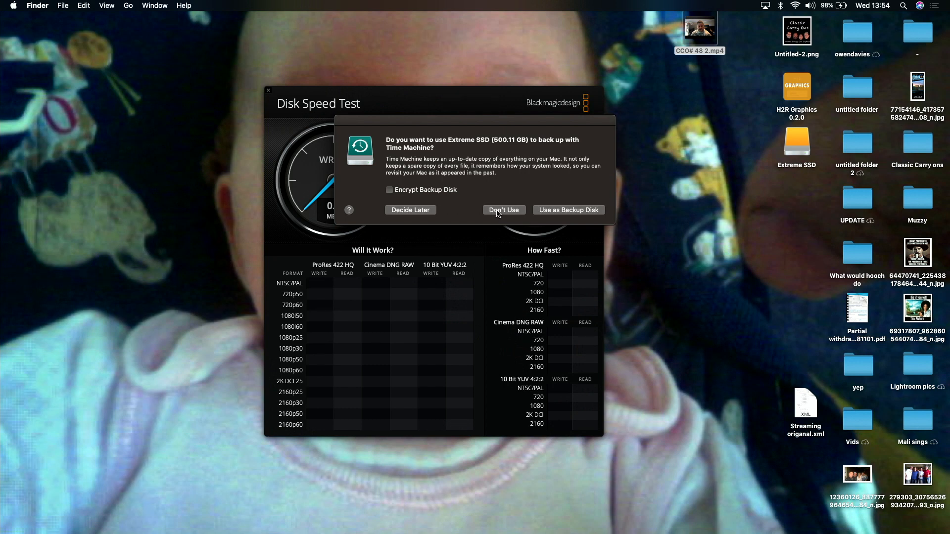
# Decline the Time Machine prompt so the Extreme SSD is not used for backups
pyautogui.click(503, 209)
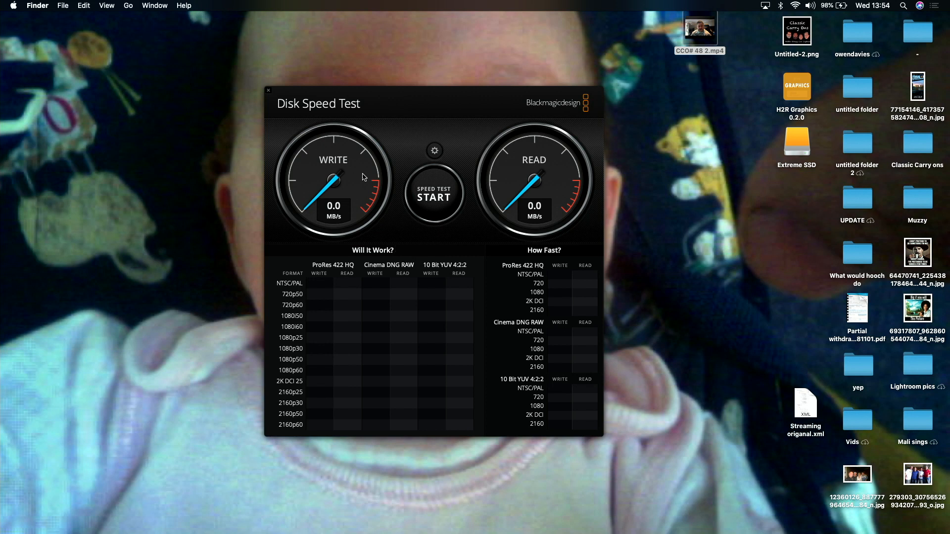
pyautogui.moveTo(129, 11)
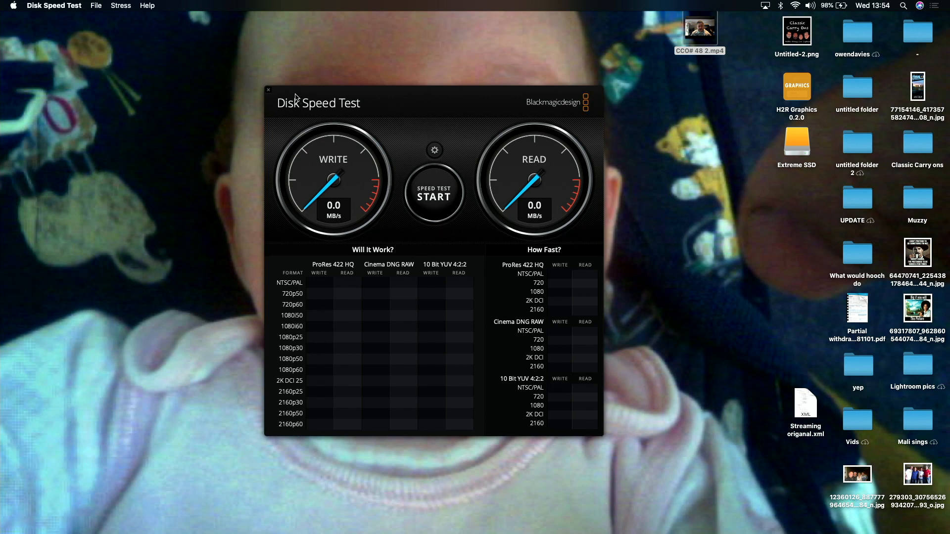
# Pick the Extreme SSD as the target drive via File > Select Target Drive
pyautogui.click(96, 6)
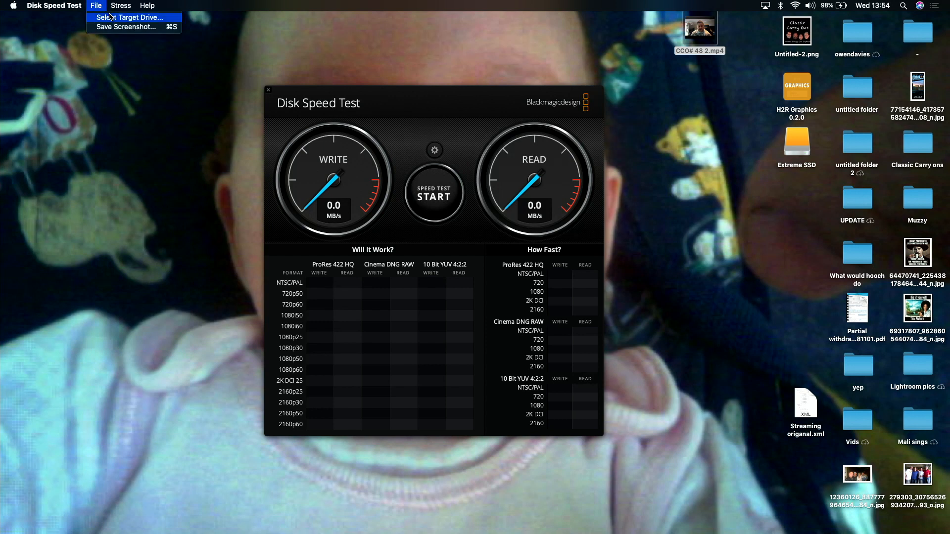
pyautogui.click(129, 17)
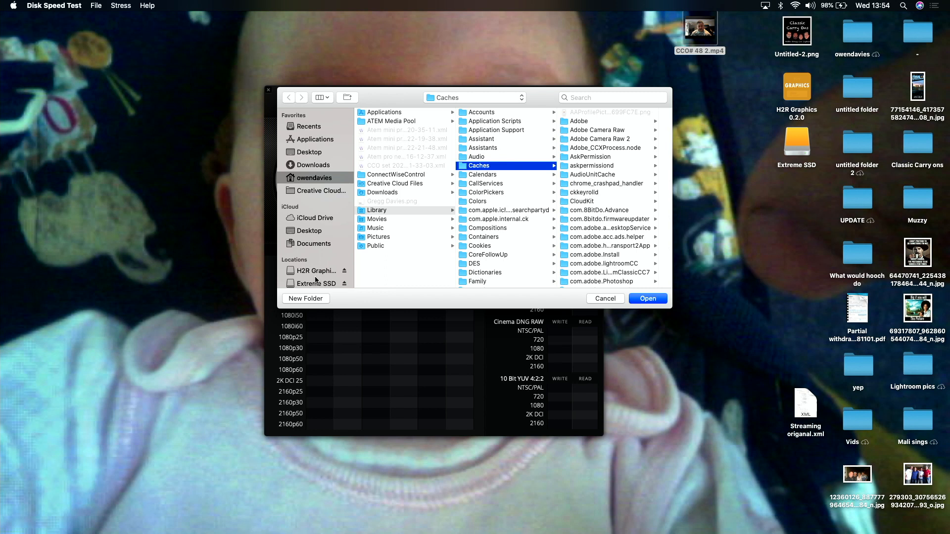
pyautogui.click(315, 282)
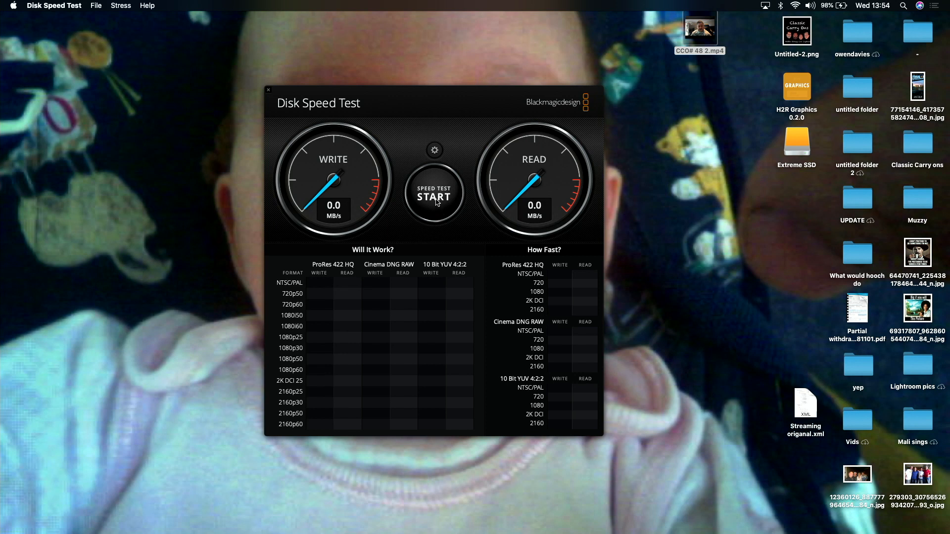
# Start the speed test, reaching about 946 MB/s write and 859 MB/s read
pyautogui.click(433, 194)
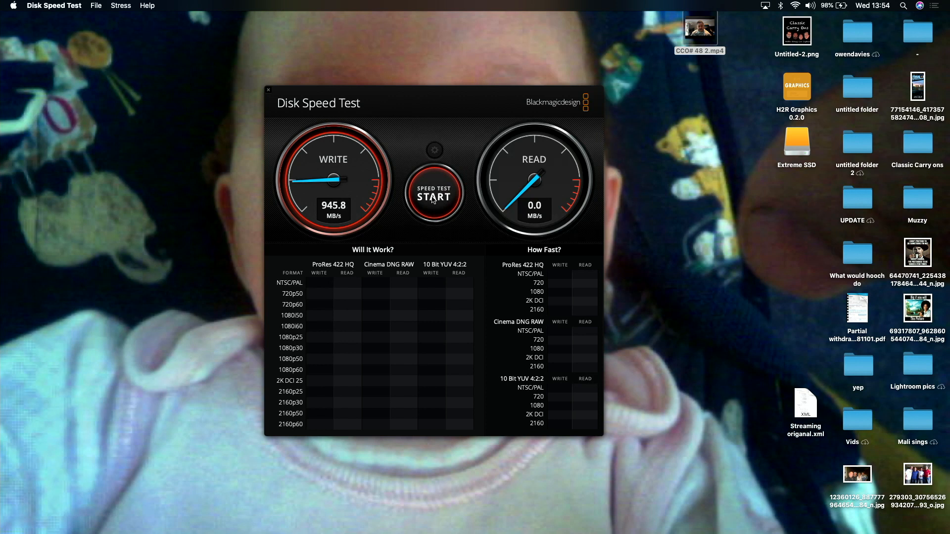
pyautogui.click(433, 195)
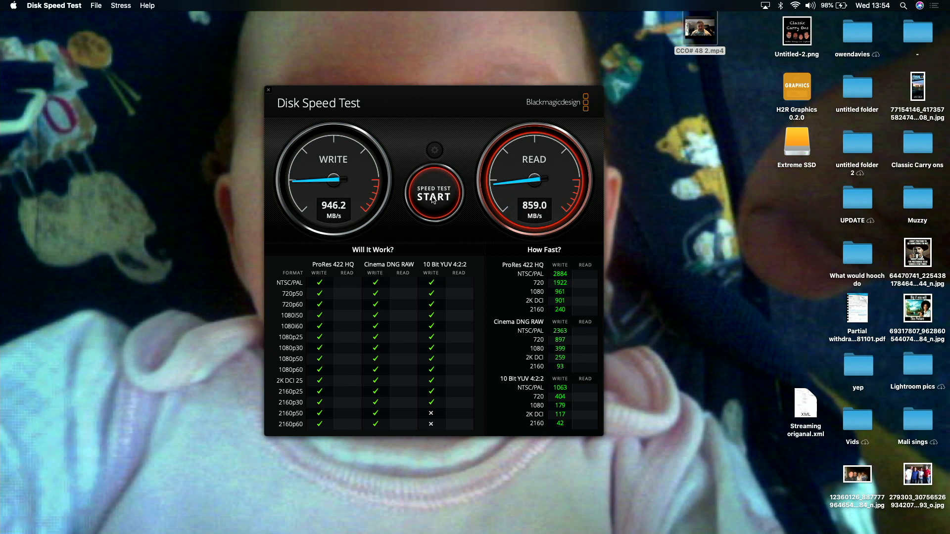